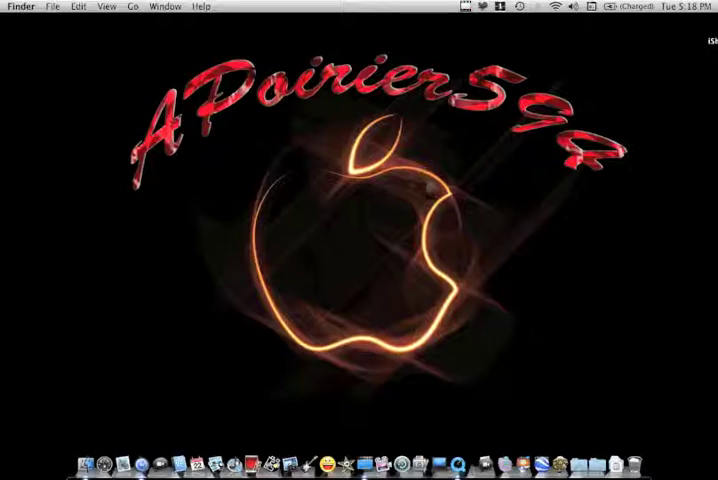
{"action": "mouse_move", "coordinate": [298, 455]}
{"action": "type", "text": "iphoto"}
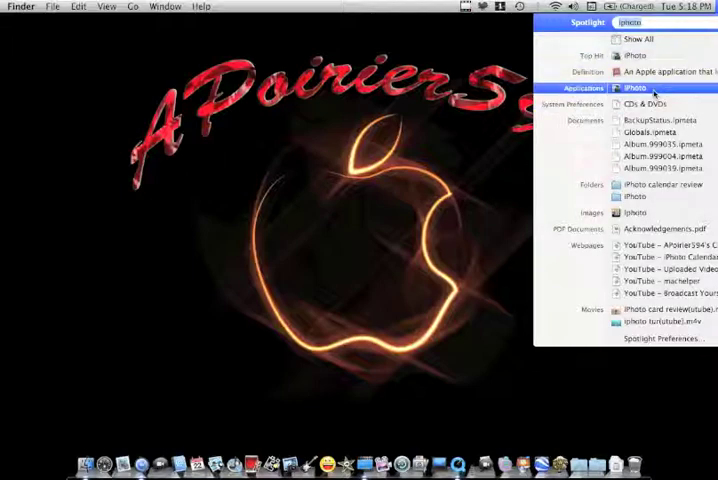
Launch iPhoto from the Spotlight search results.
{"action": "left_click", "coordinate": [634, 88]}
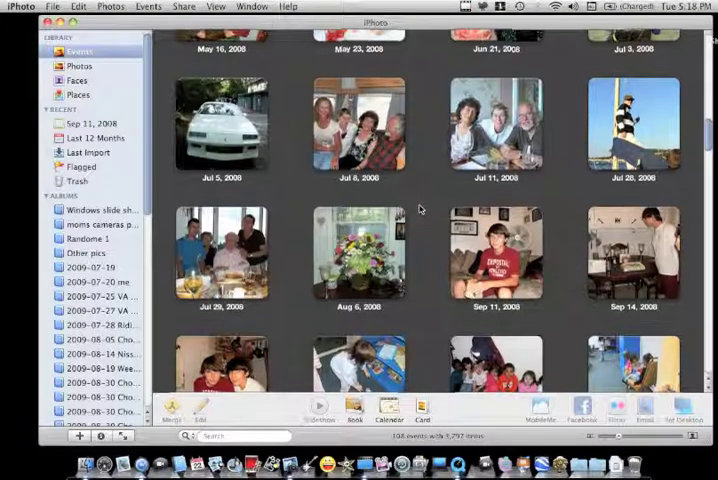
Open the Slide Shows event and select the curling ocean wave photo.
{"action": "scroll", "scroll_direction": "down", "scroll_amount": 3}
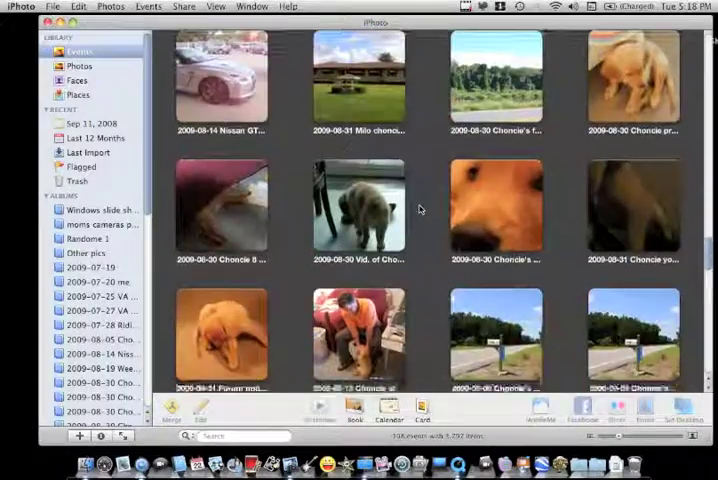
{"action": "scroll", "scroll_direction": "up", "scroll_amount": 3}
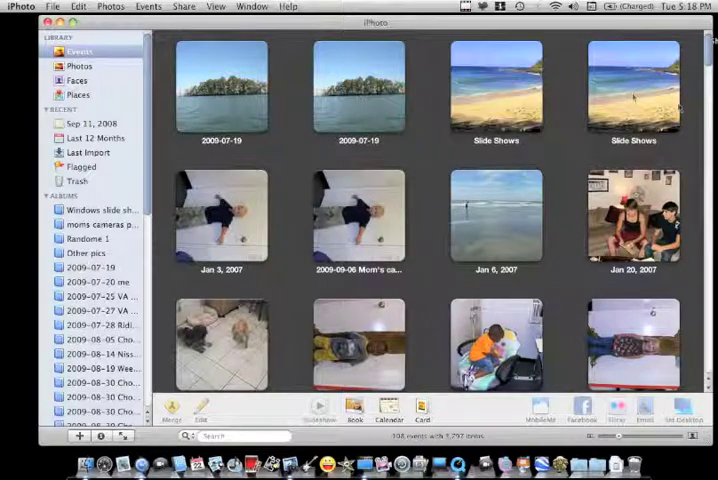
{"action": "double_click", "coordinate": [634, 90]}
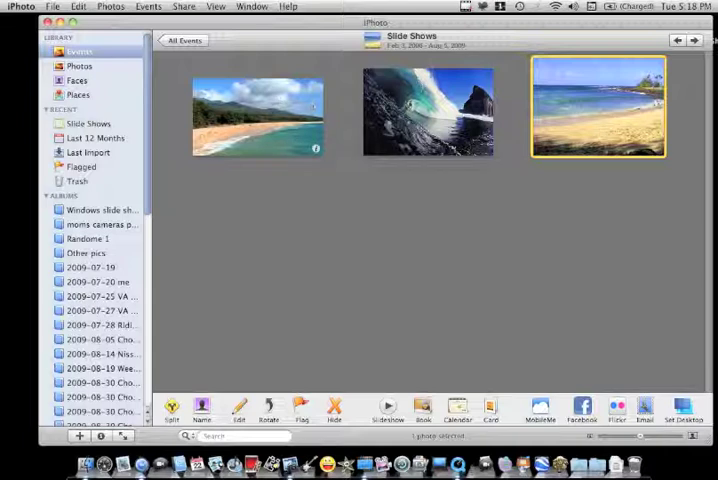
{"action": "left_click", "coordinate": [427, 110]}
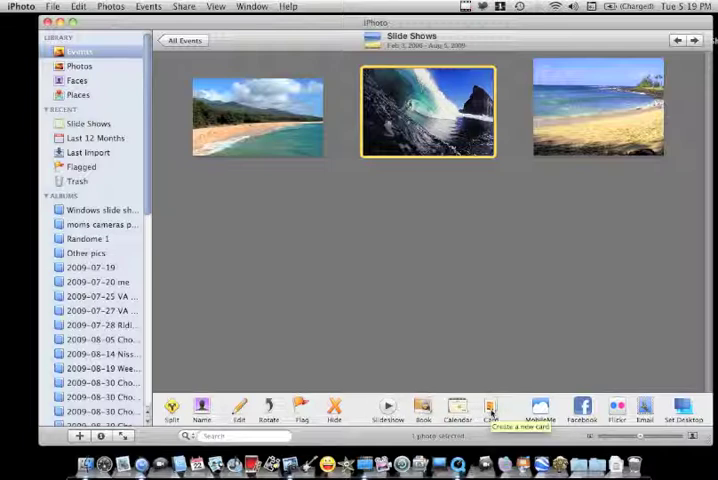
{"action": "mouse_move", "coordinate": [490, 406]}
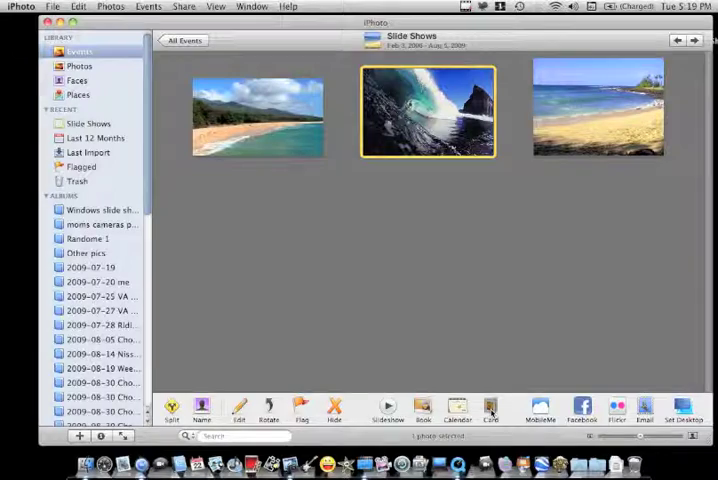
Create a new card, switching its type to Postcard and back to Greeting Card.
{"action": "left_click", "coordinate": [490, 408]}
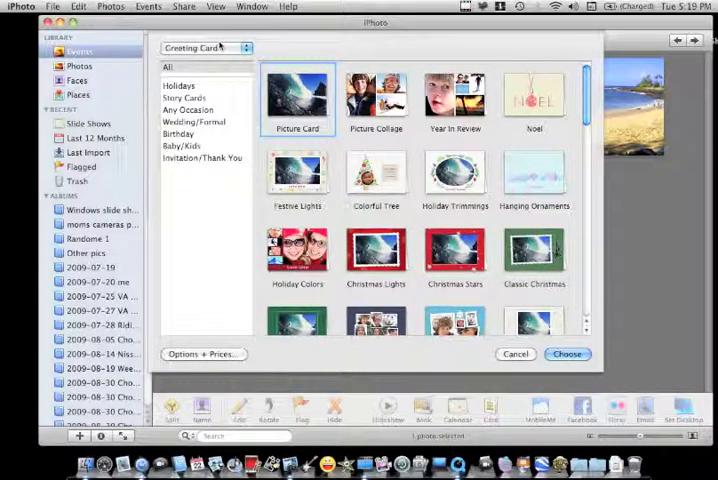
{"action": "left_click", "coordinate": [205, 47]}
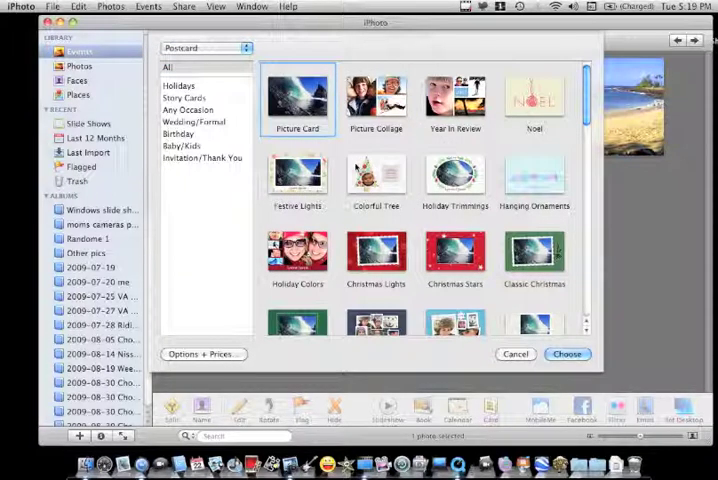
{"action": "left_click", "coordinate": [205, 47]}
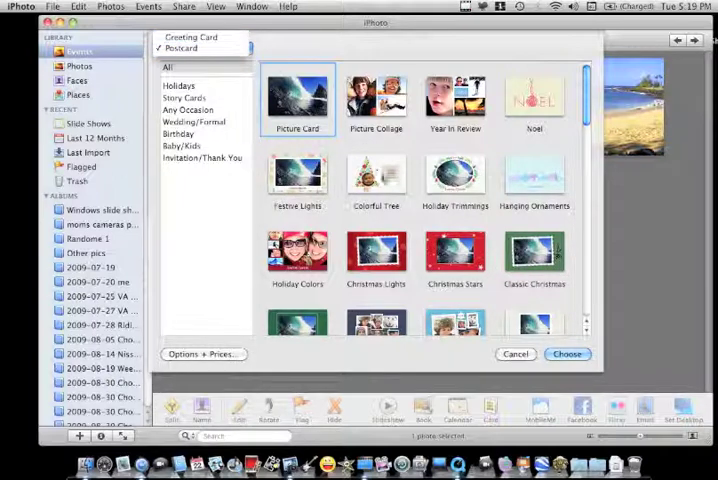
{"action": "left_click", "coordinate": [192, 37]}
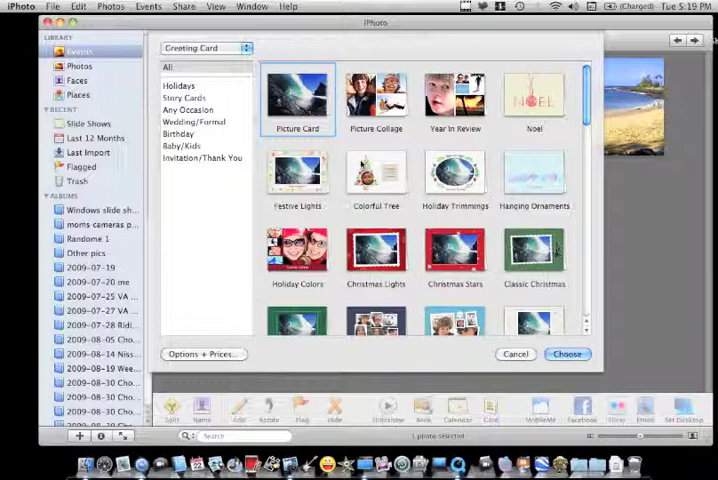
Browse the Holidays, Story Cards, Any Occasion and Wedding/Formal themes, ending on Holidays.
{"action": "left_click", "coordinate": [178, 85]}
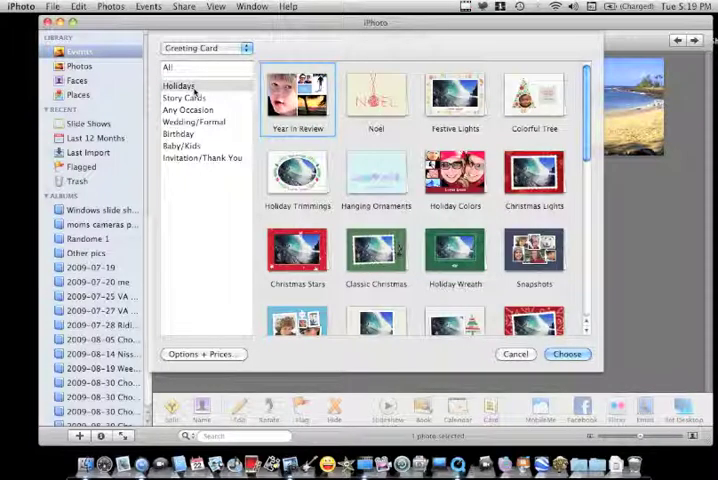
{"action": "scroll", "scroll_direction": "down", "scroll_amount": 3}
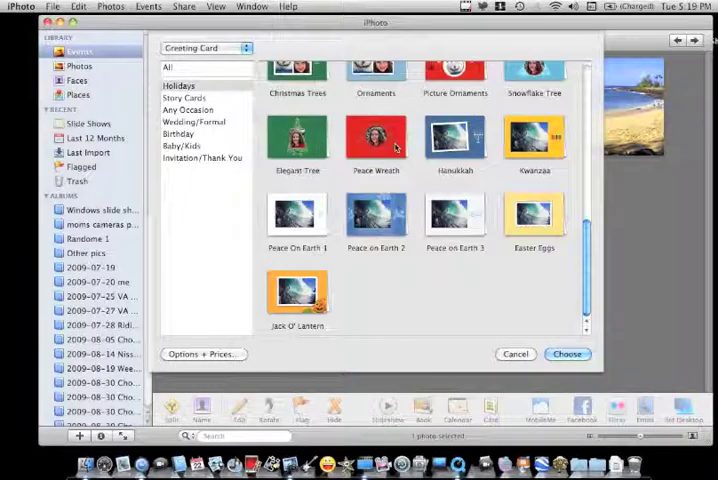
{"action": "left_click", "coordinate": [184, 98]}
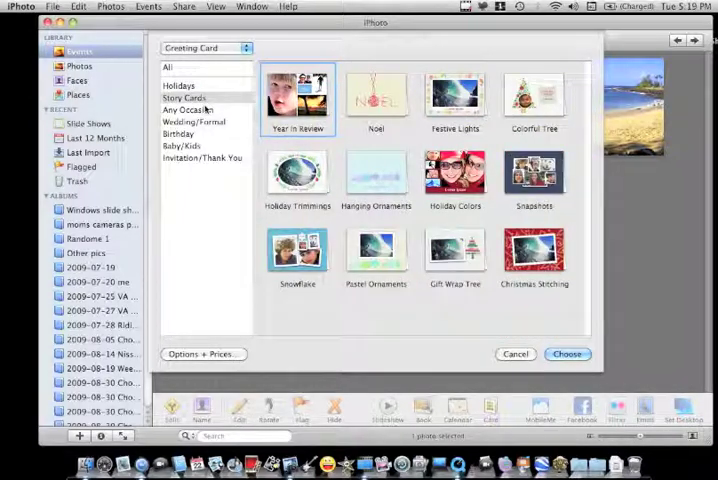
{"action": "left_click", "coordinate": [187, 109]}
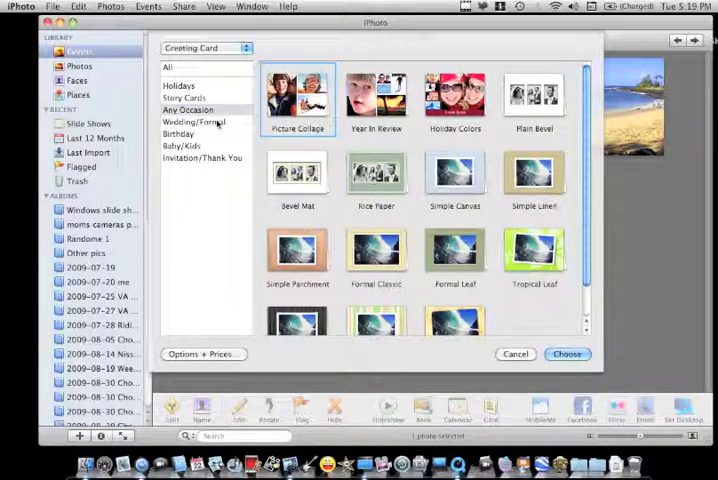
{"action": "left_click", "coordinate": [192, 121]}
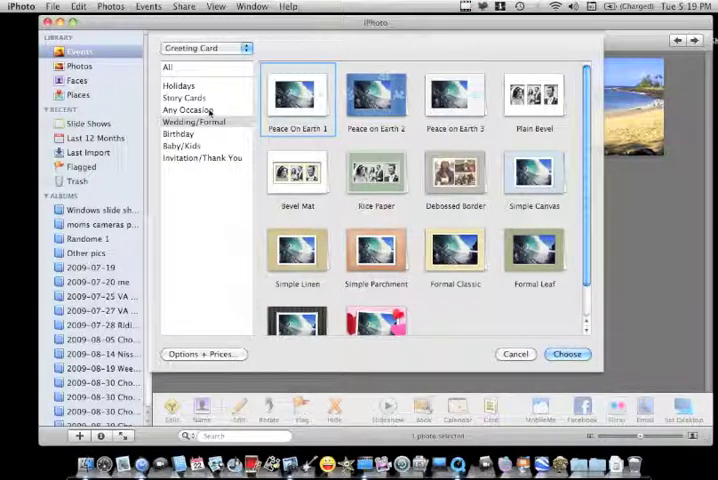
{"action": "left_click", "coordinate": [188, 109]}
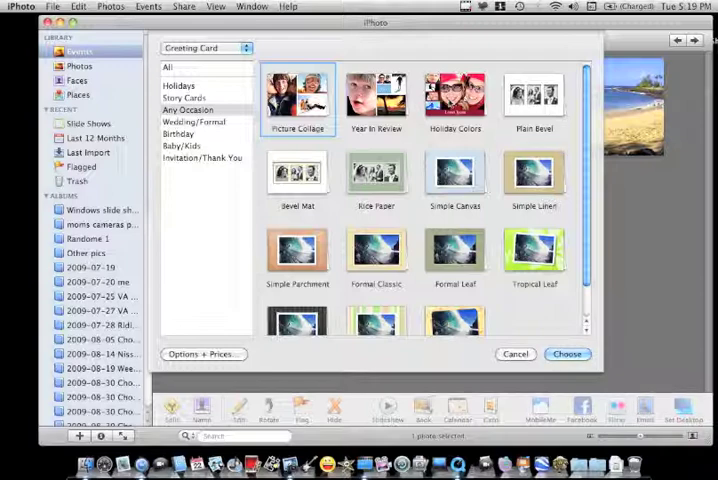
{"action": "scroll", "scroll_direction": "down", "scroll_amount": 3}
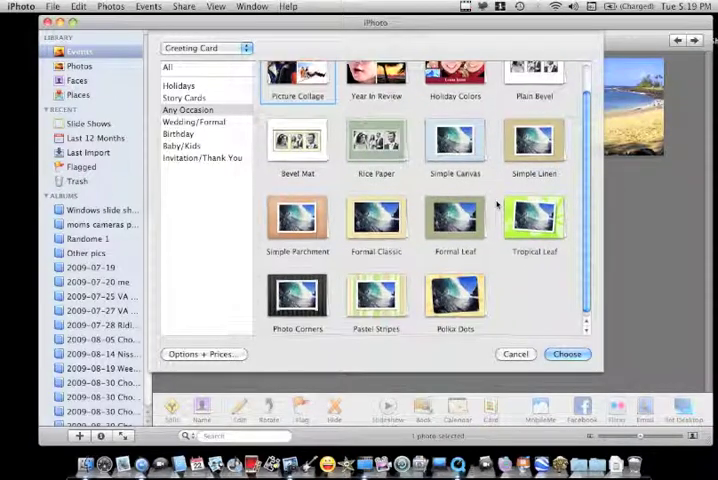
{"action": "left_click", "coordinate": [184, 98]}
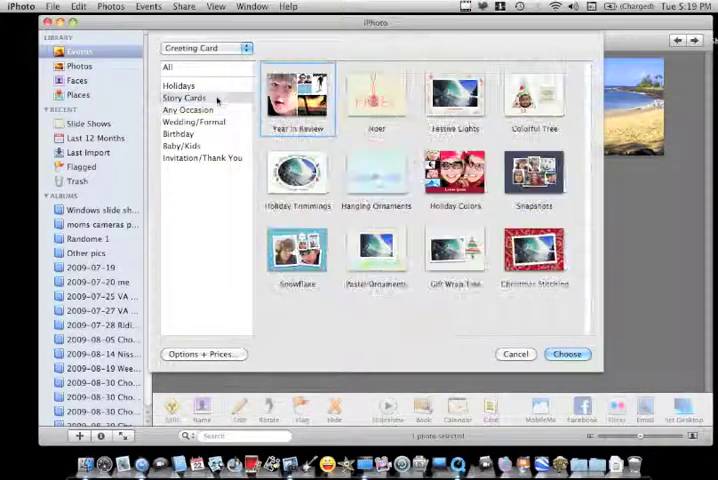
{"action": "left_click", "coordinate": [179, 85]}
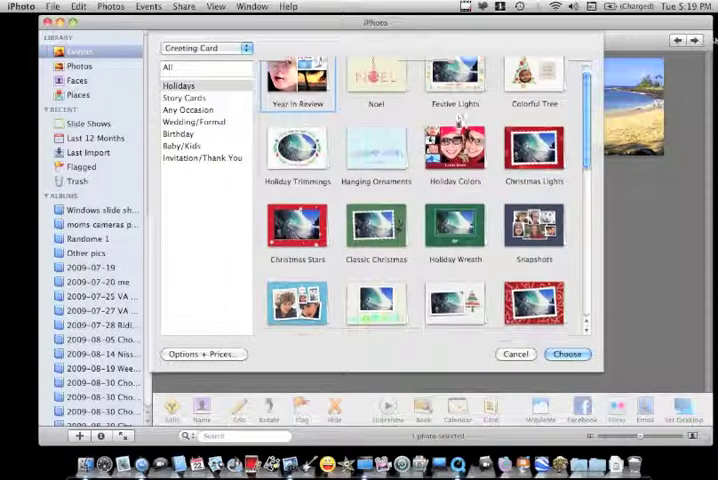
{"action": "scroll", "scroll_direction": "down", "scroll_amount": 3}
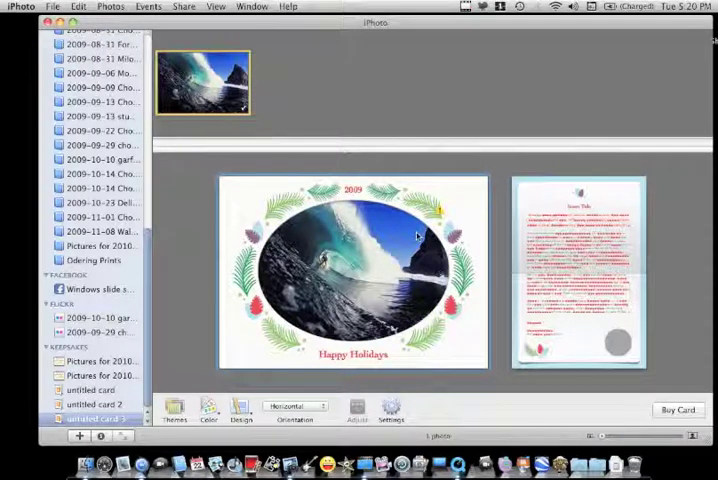
{"action": "mouse_move", "coordinate": [440, 213]}
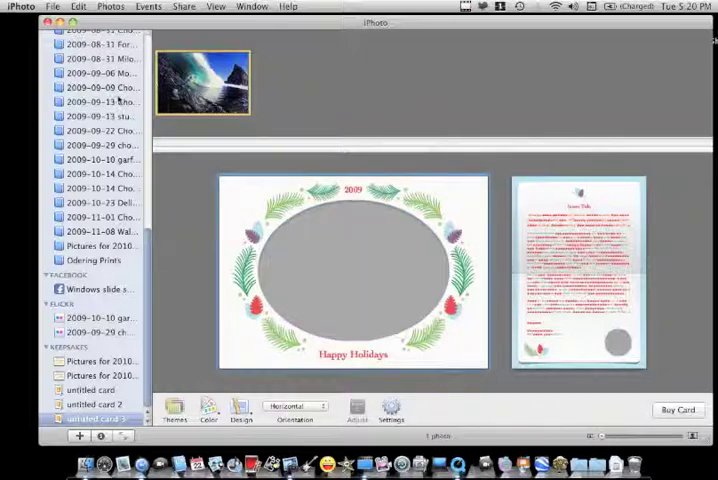
Select sleeping dog photos from the 2009-09-13 event and return to untitled card 3.
{"action": "left_click", "coordinate": [98, 101]}
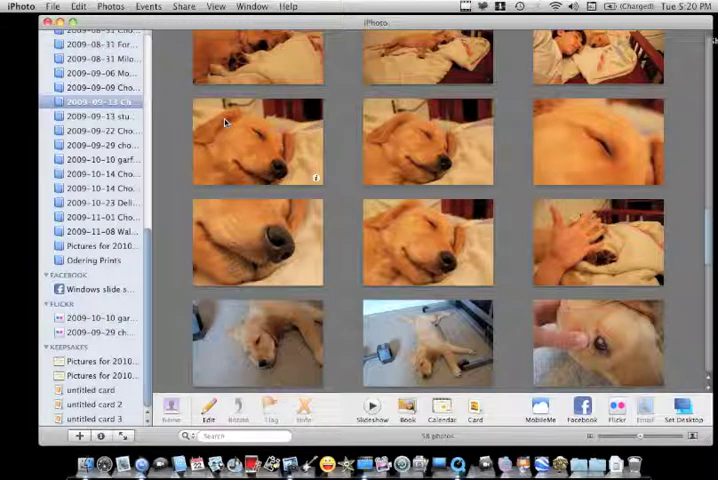
{"action": "left_click", "coordinate": [412, 141]}
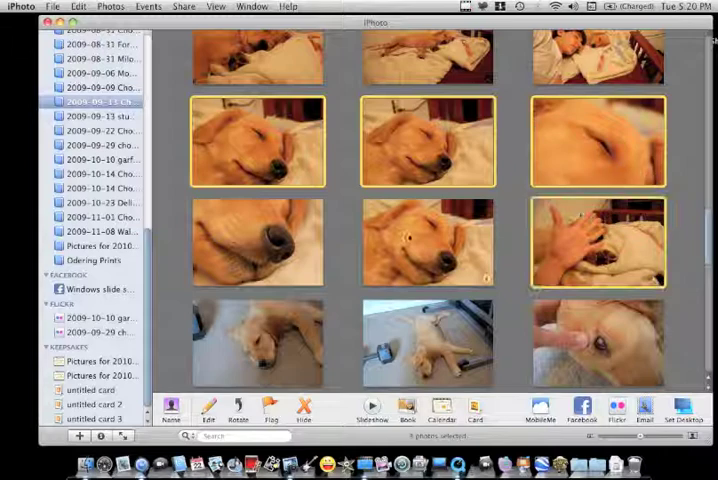
{"action": "left_click", "coordinate": [257, 242]}
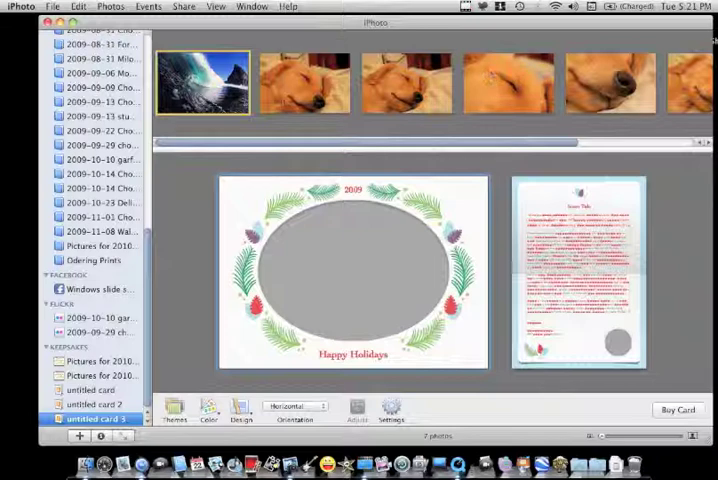
Place a sleeping puppy in the front oval and another in the inside circle.
{"action": "left_click", "coordinate": [304, 82]}
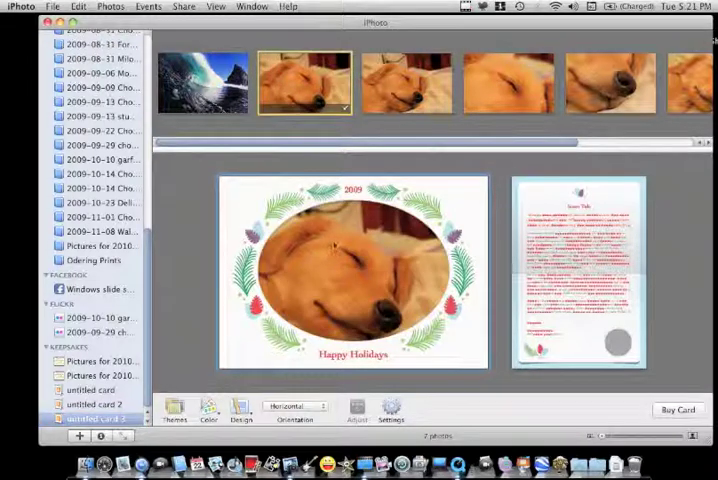
{"action": "left_click", "coordinate": [405, 82]}
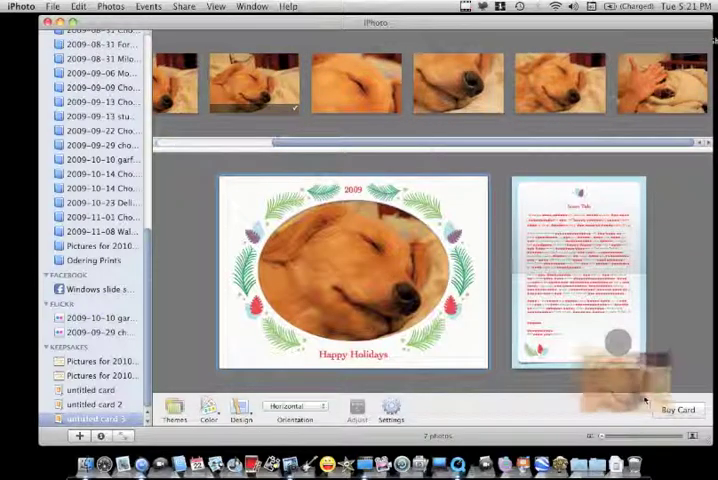
{"action": "left_click", "coordinate": [558, 83]}
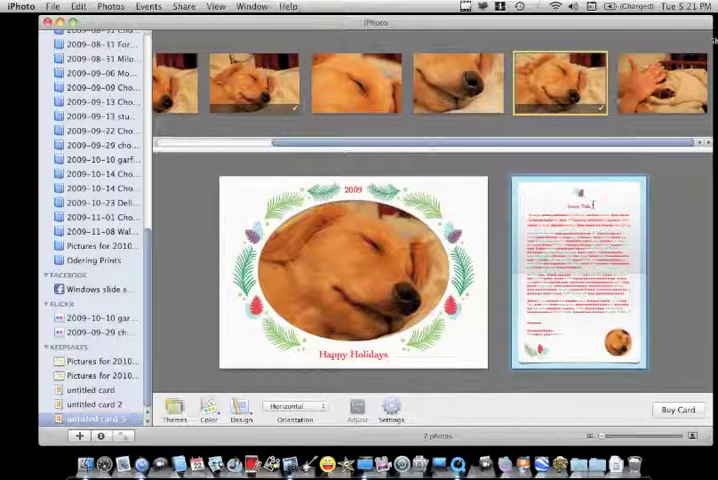
{"action": "double_click", "coordinate": [578, 211]}
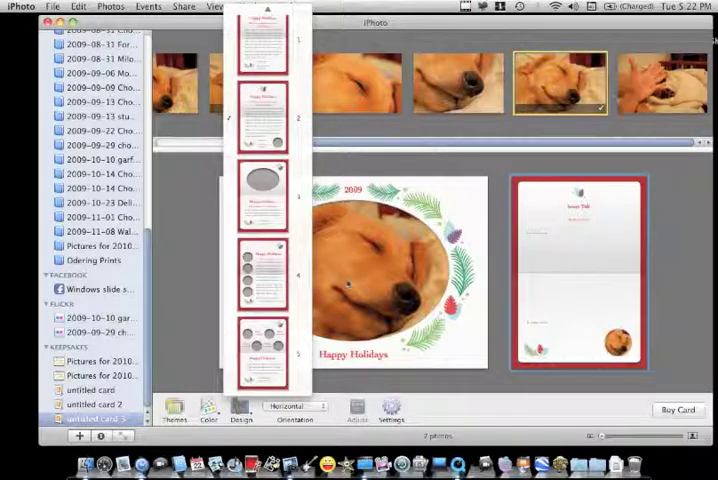
Preview the inside page layouts and apply the four-circle photo layout.
{"action": "left_click", "coordinate": [262, 117]}
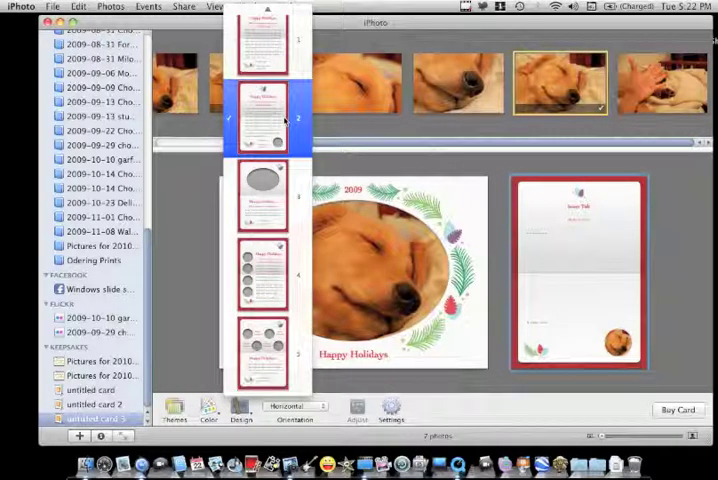
{"action": "left_click", "coordinate": [265, 40]}
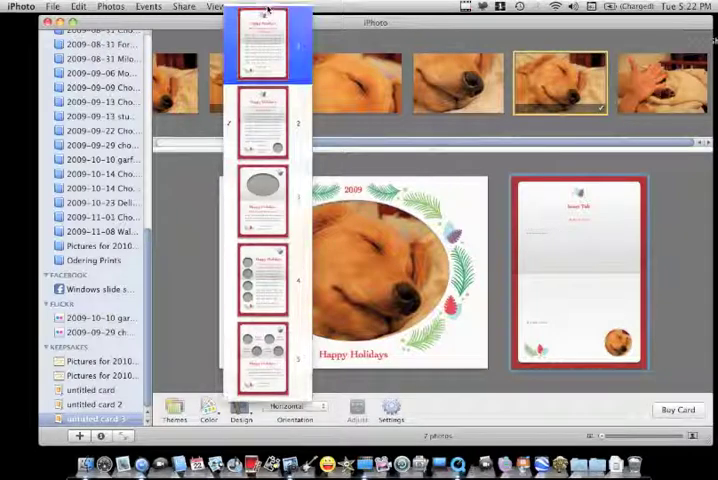
{"action": "left_click", "coordinate": [267, 365]}
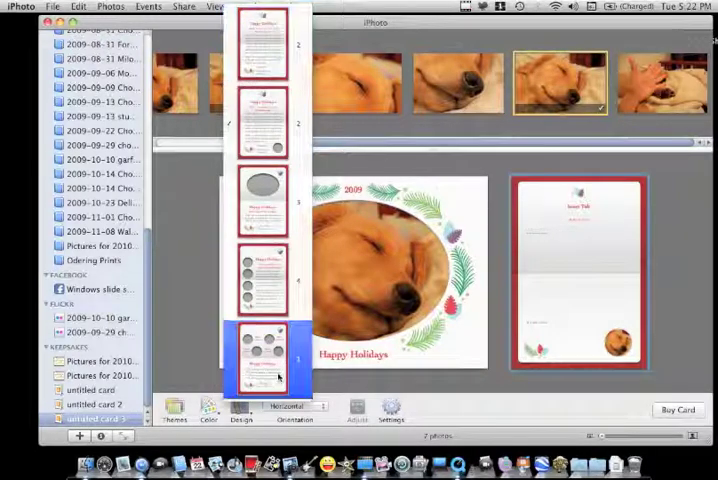
{"action": "left_click", "coordinate": [266, 200]}
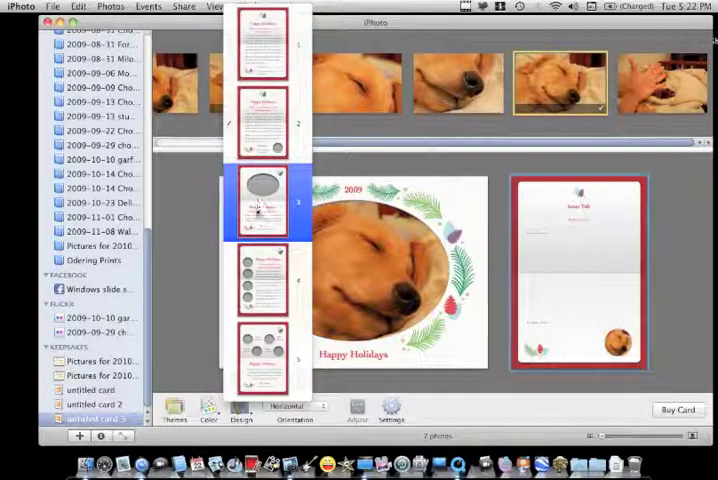
{"action": "left_click", "coordinate": [267, 360]}
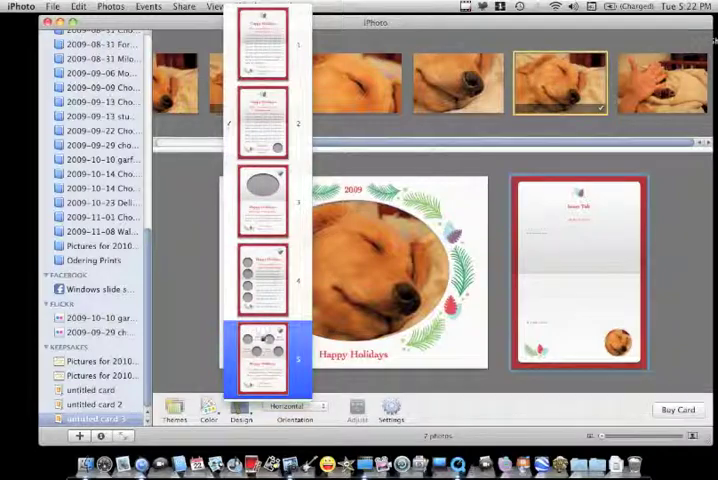
{"action": "left_click", "coordinate": [265, 280]}
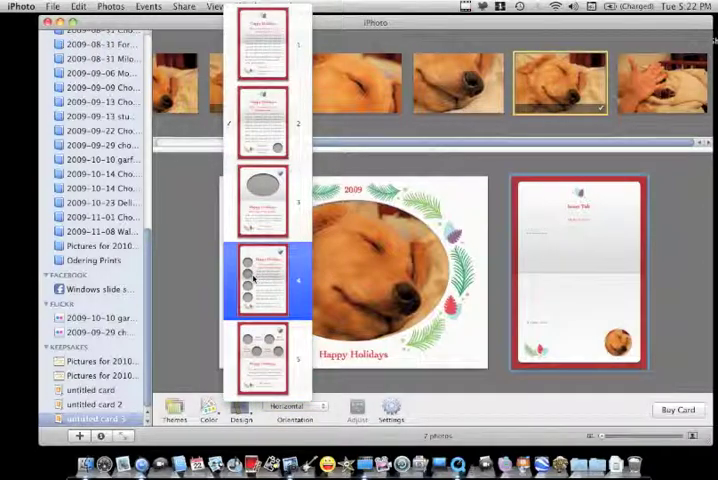
{"action": "left_click", "coordinate": [265, 280]}
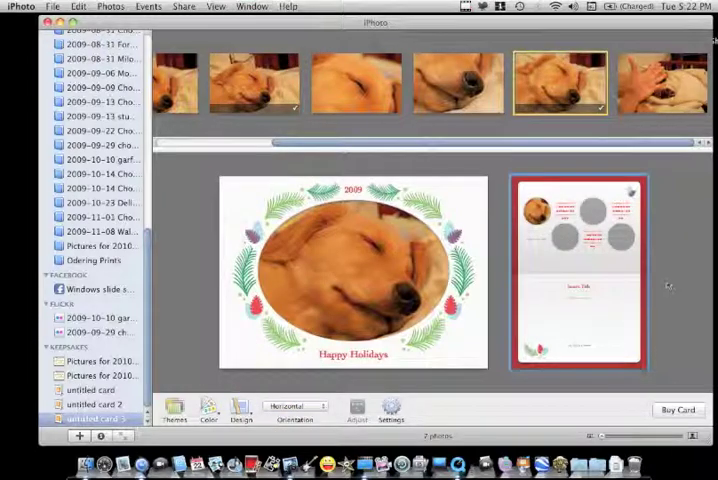
{"action": "left_click", "coordinate": [583, 330]}
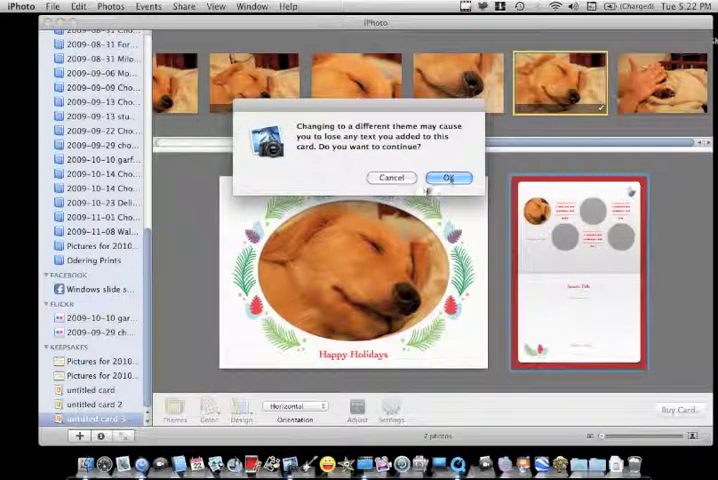
Accept the theme-change warning and choose the yellow card theme.
{"action": "left_click", "coordinate": [449, 178]}
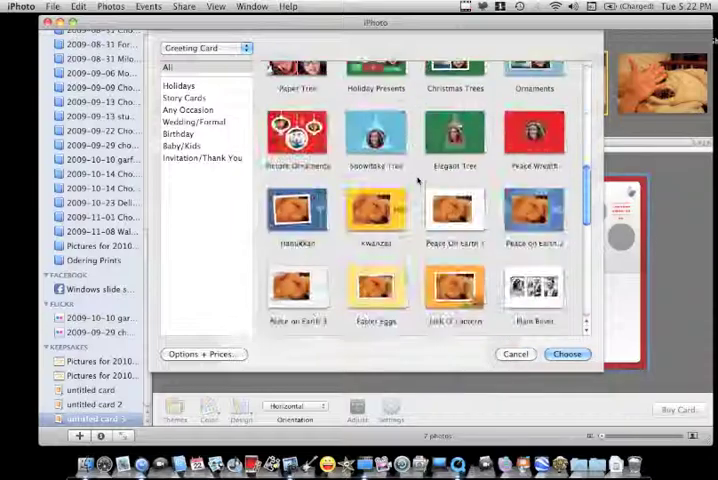
{"action": "left_click", "coordinate": [376, 210]}
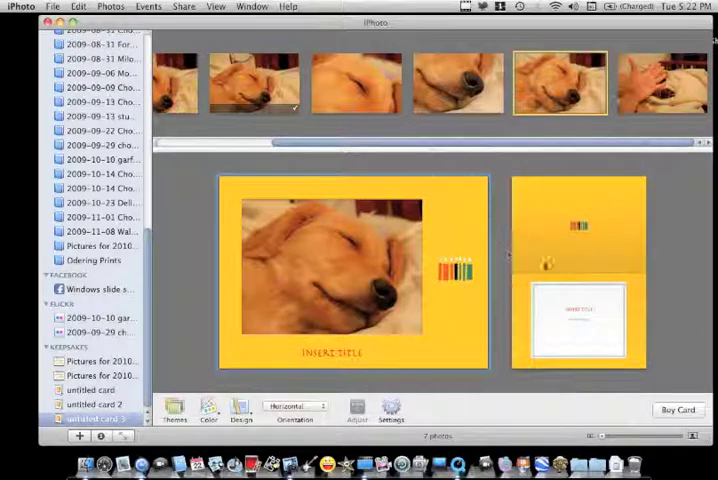
Open the front cover's Insert Title placeholder for editing.
{"action": "left_click", "coordinate": [457, 82]}
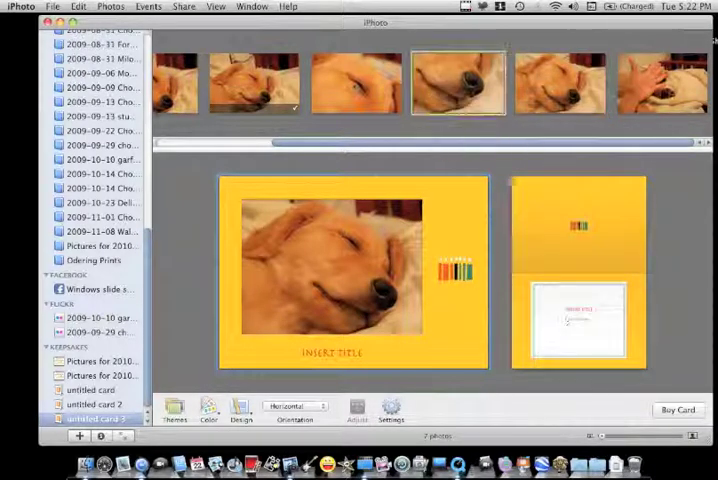
{"action": "left_click", "coordinate": [333, 352]}
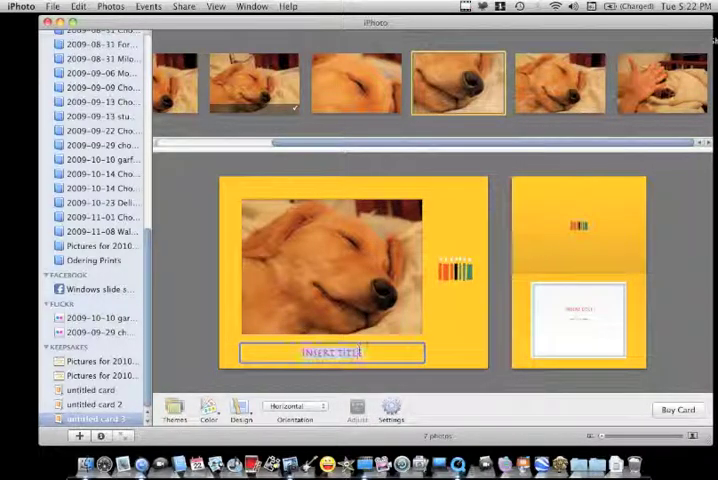